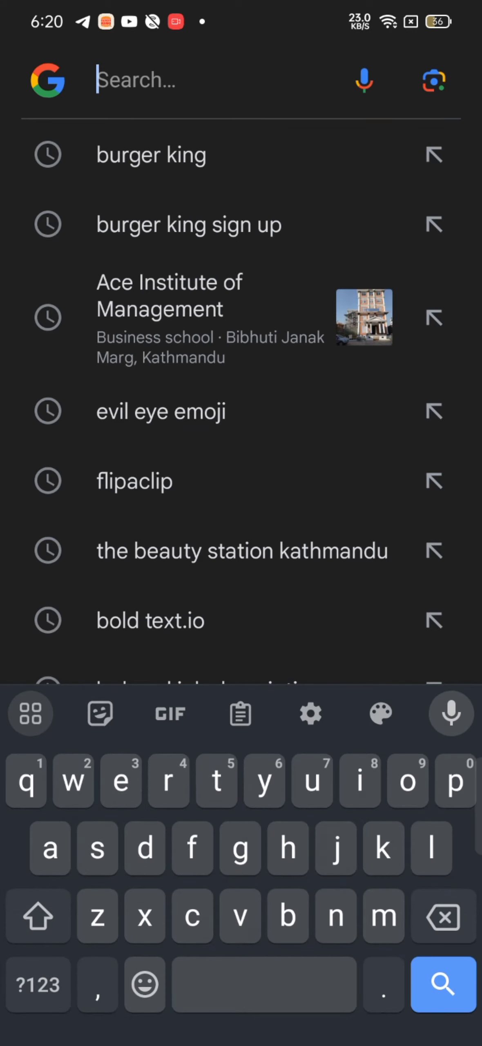
Reach the Burger King home page at bk.com from Google Search.
text(www)
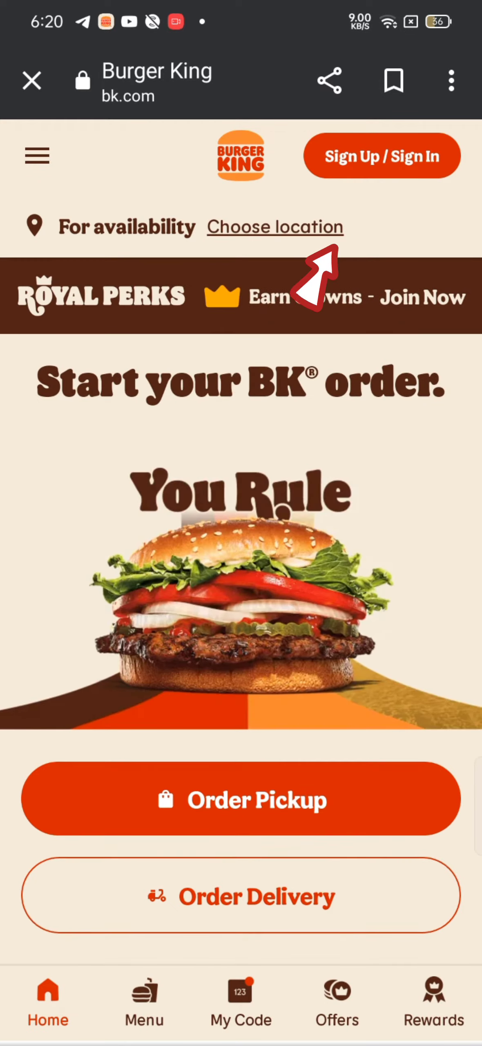
Submit an email address on the Royal Perks Sign Up / Sign In page and continue.
click(383, 155)
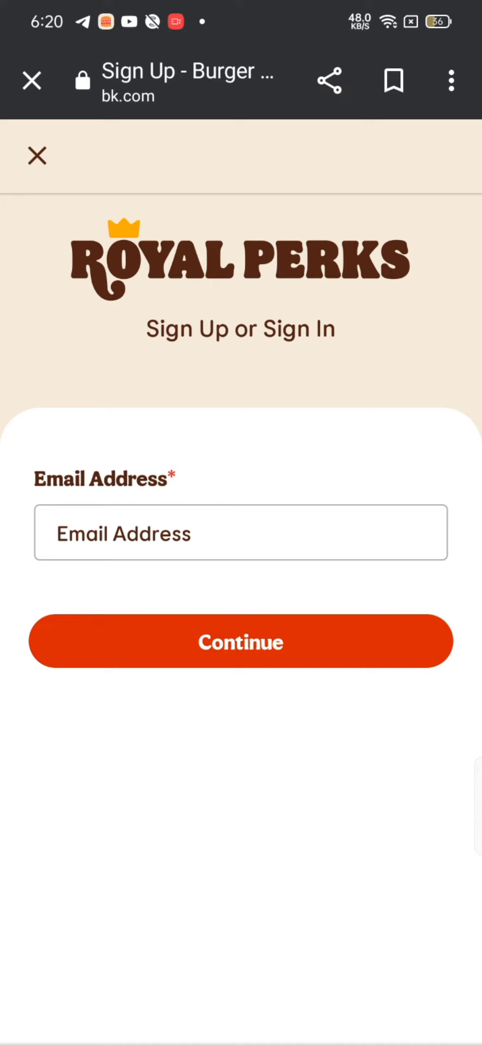
click(241, 532)
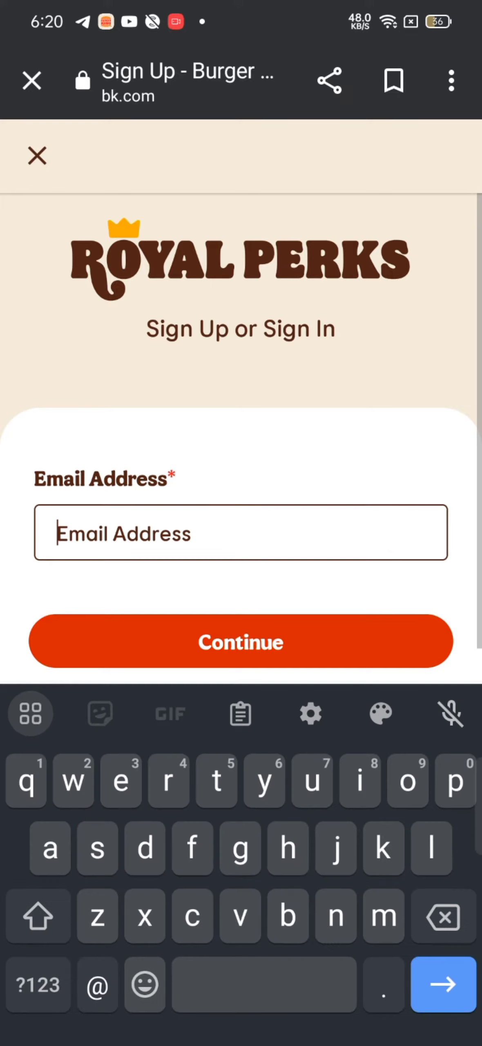
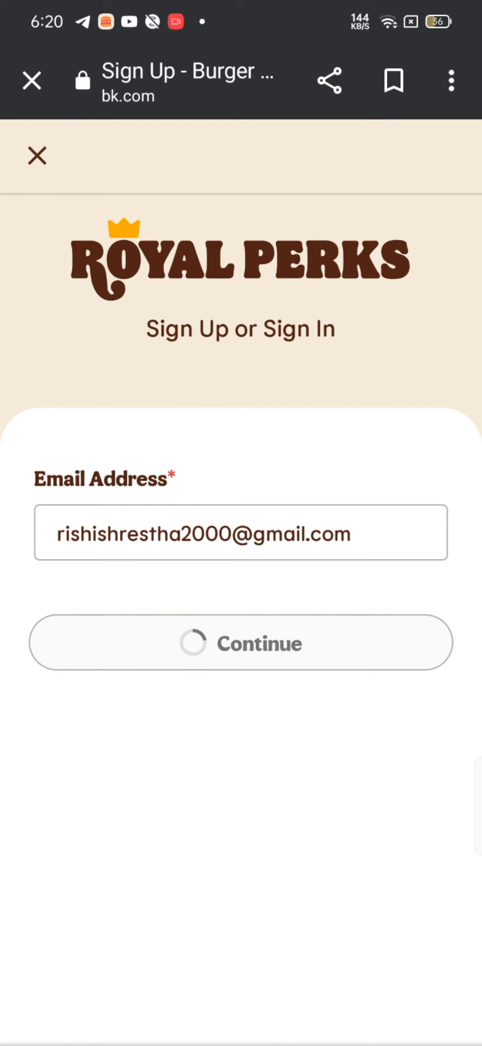
click(241, 642)
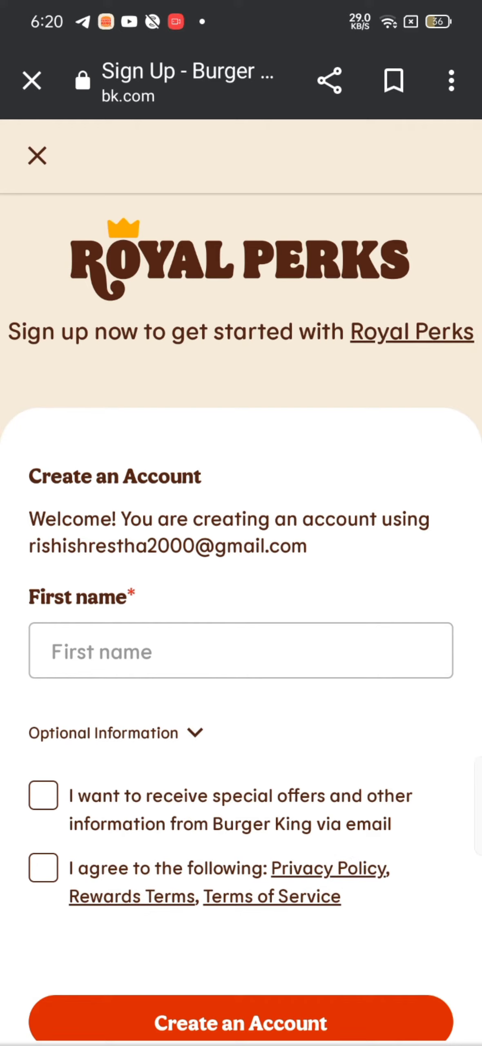
Enter first name 'Rish', accept email offers and terms, and create the Royal Perks account.
click(241, 650)
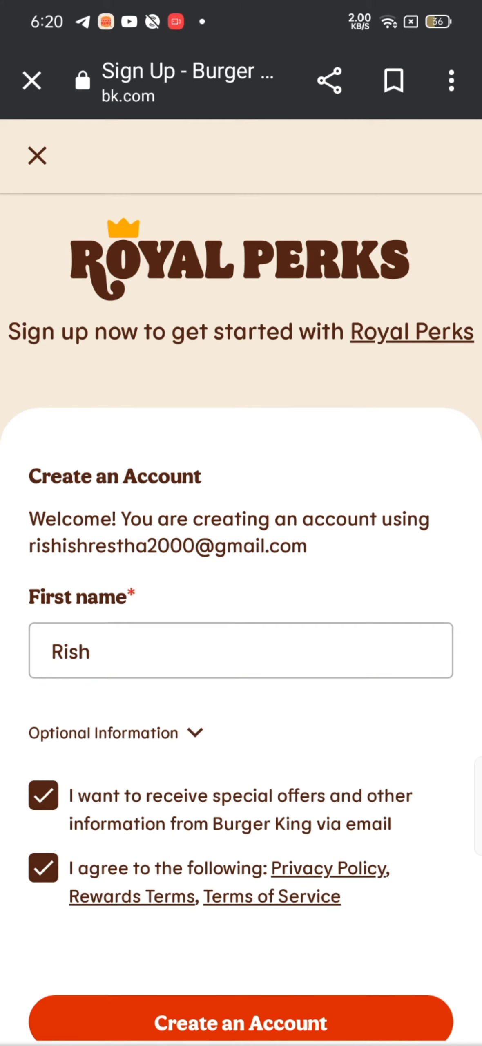
click(241, 1023)
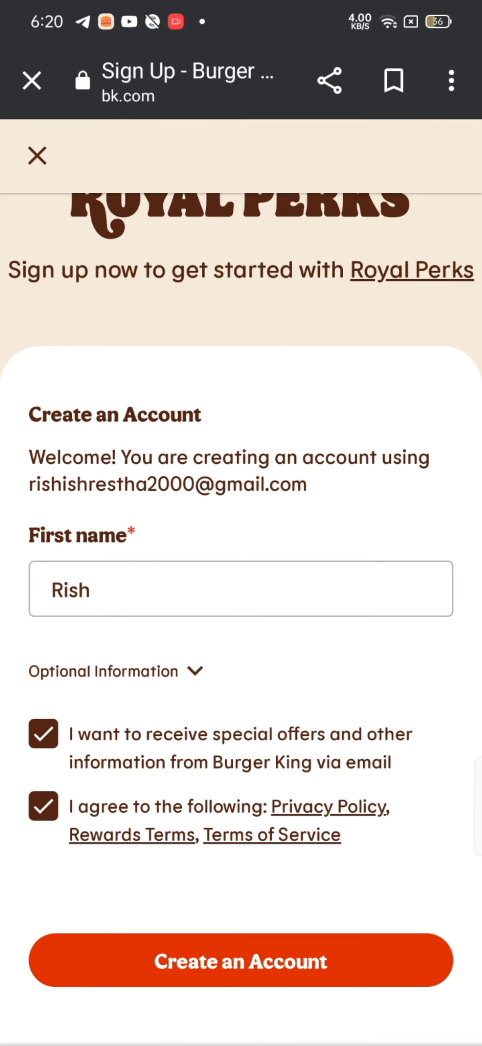
click(241, 962)
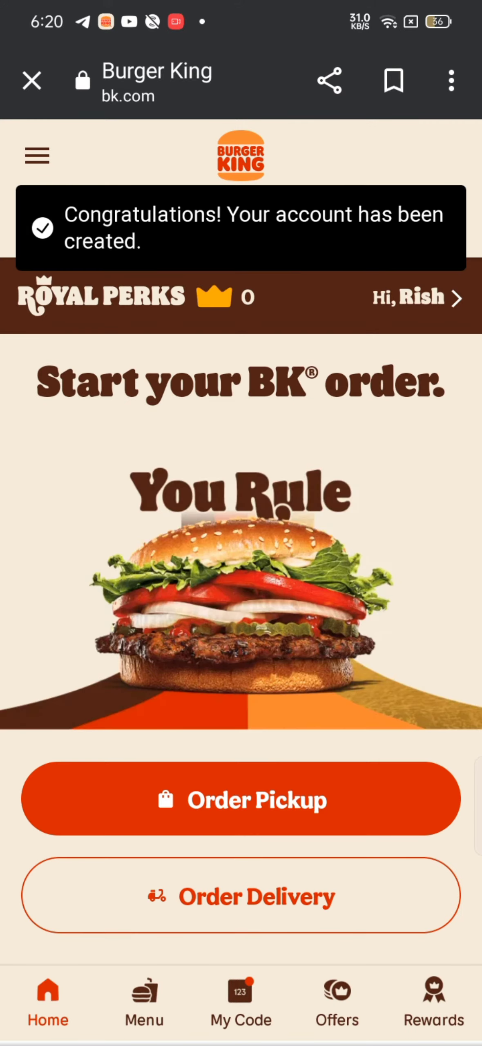
scroll(down, 3)
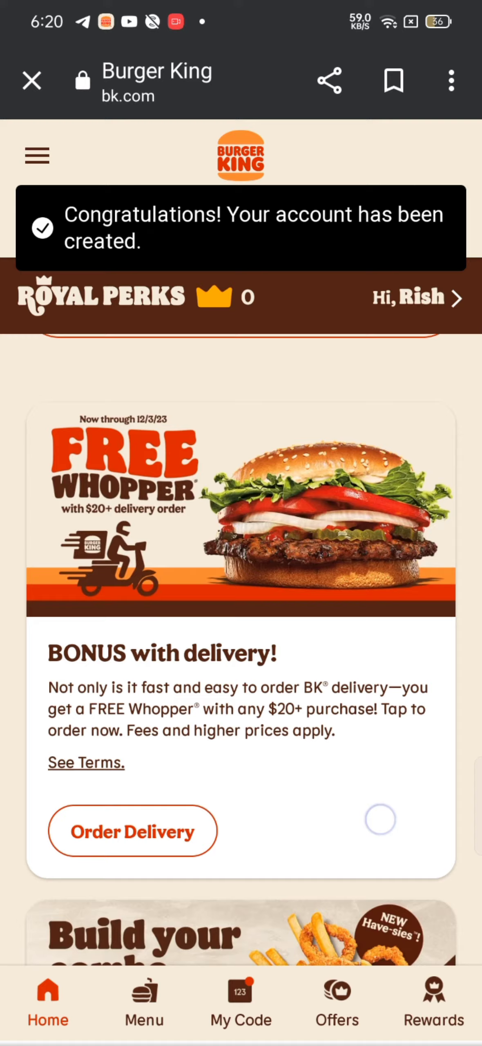